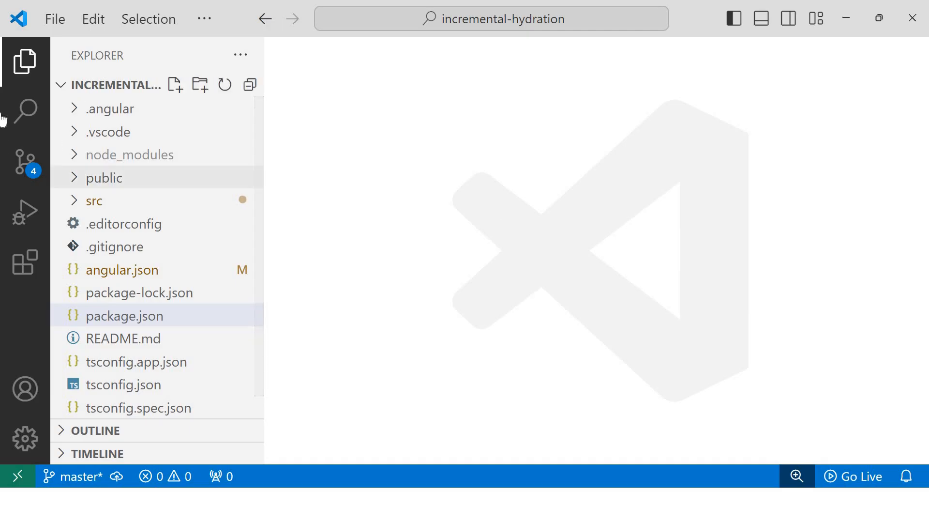
mouse_move(124, 323)
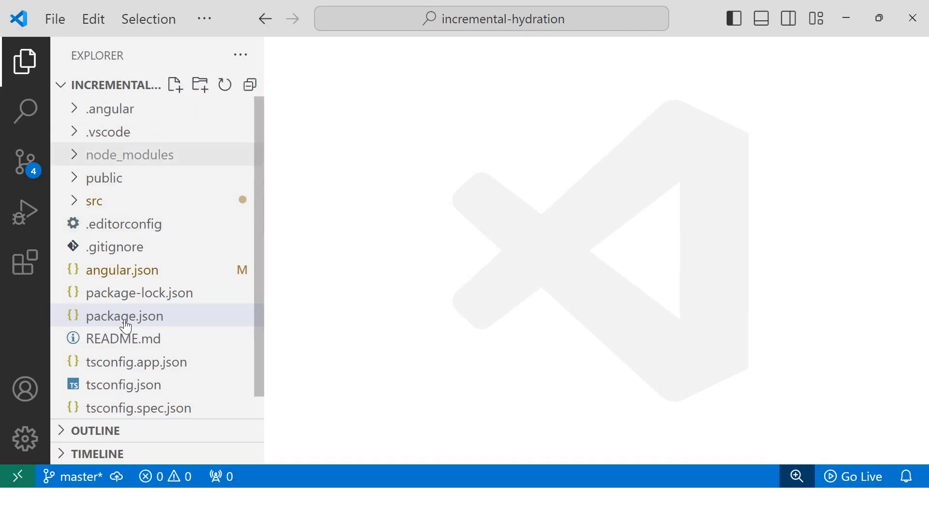
Check the Angular 19 dependencies in package.json, then close the file.
left_click(124, 315)
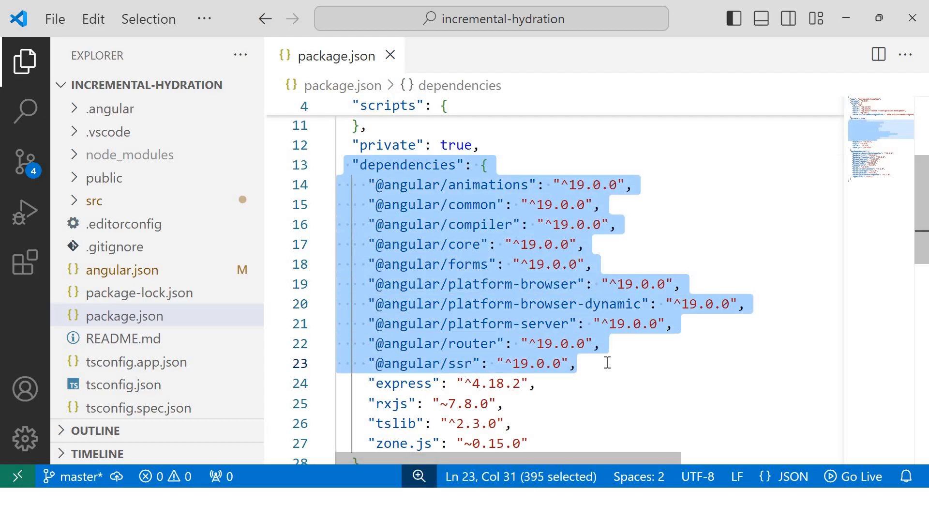
left_click(390, 56)
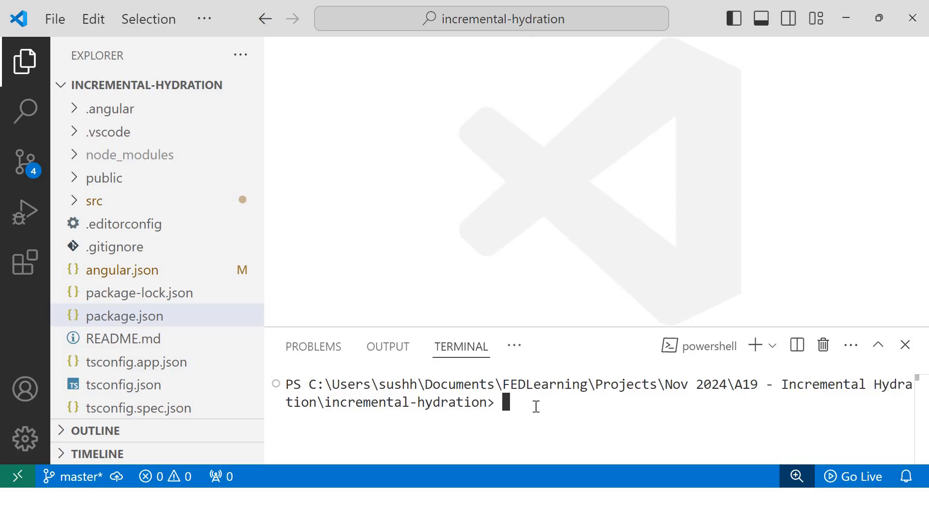
Generate a test component with ng g c test and open test.component.ts.
type("ng g")
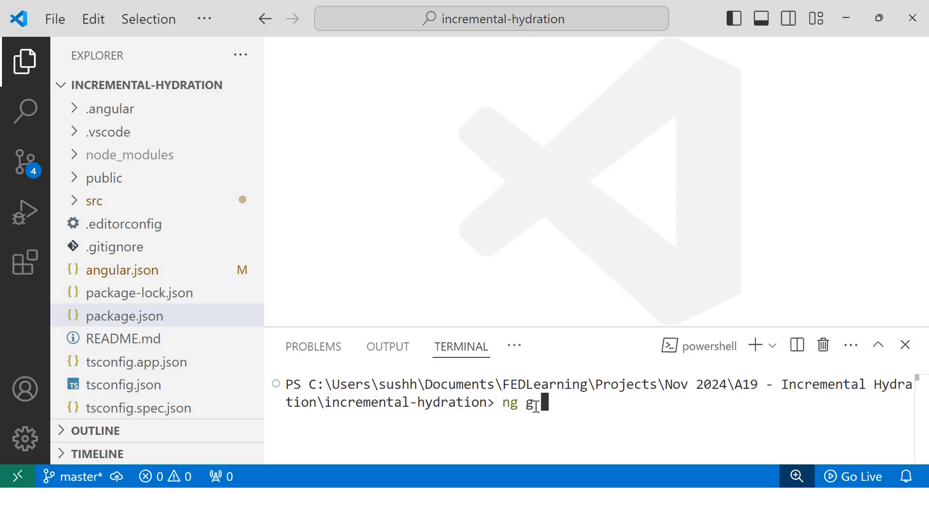
type("c tes")
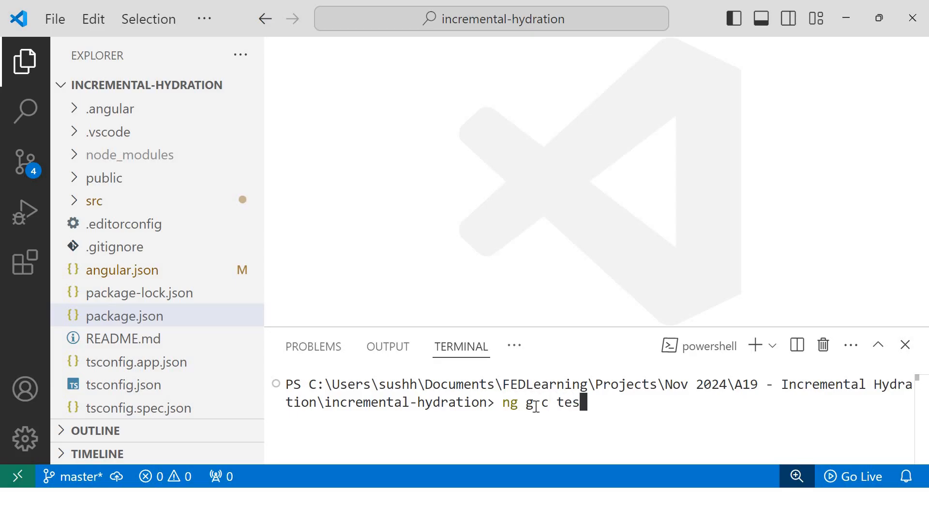
key("Return")
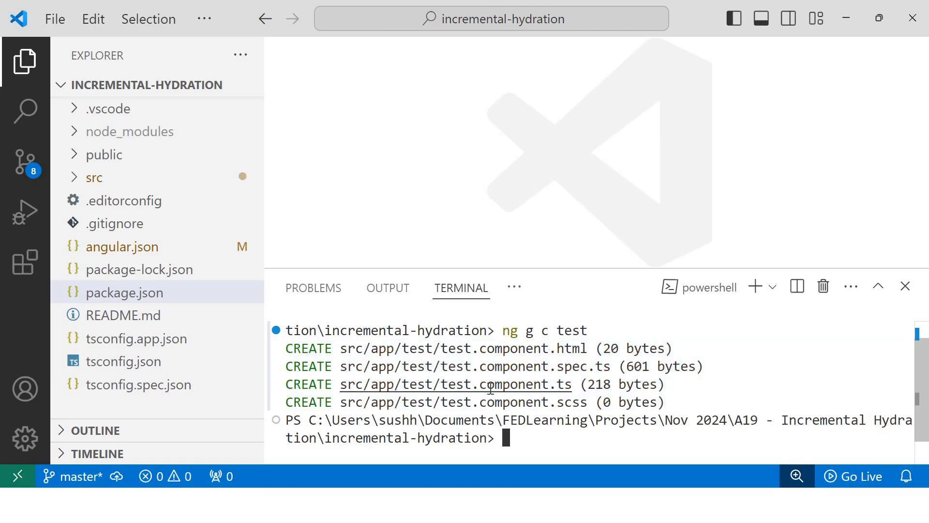
left_click(454, 384)
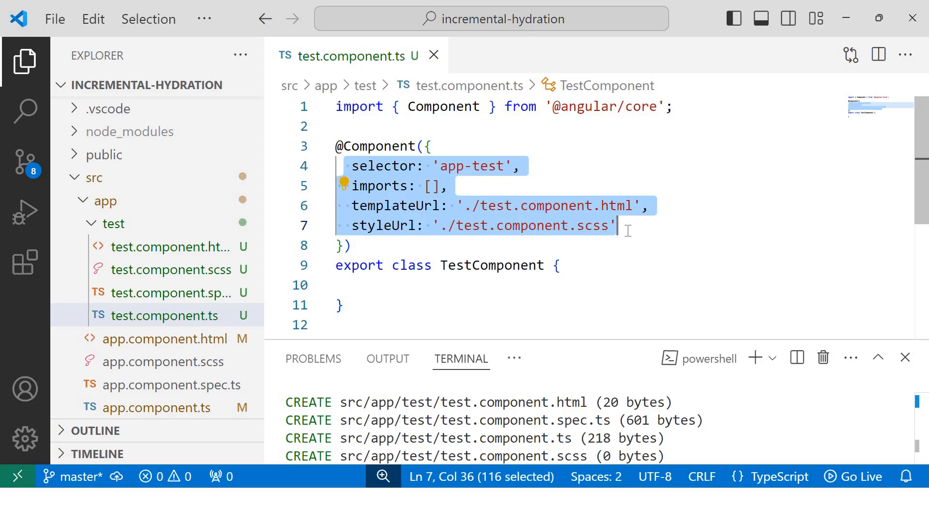
Compare app.component.ts and test.component.ts, select the app-test selector, and view app.component.html.
left_click(157, 407)
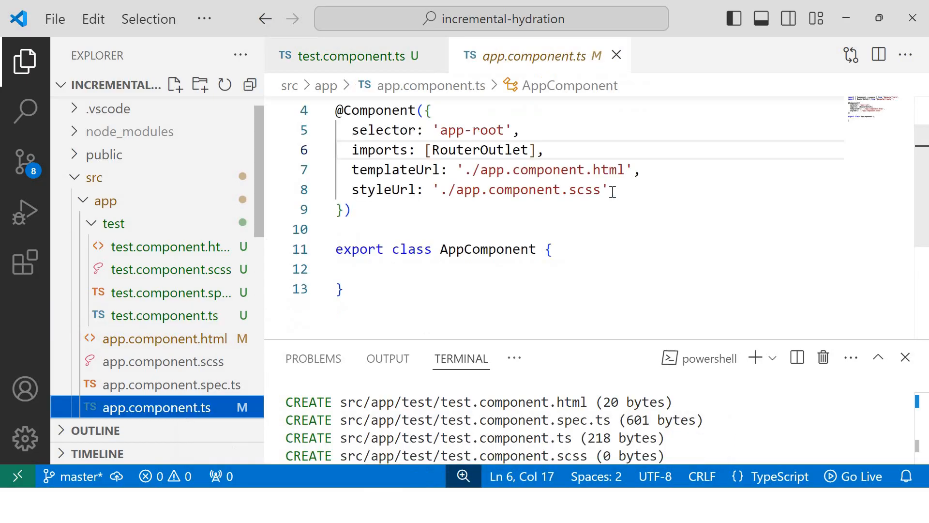
left_click(607, 189)
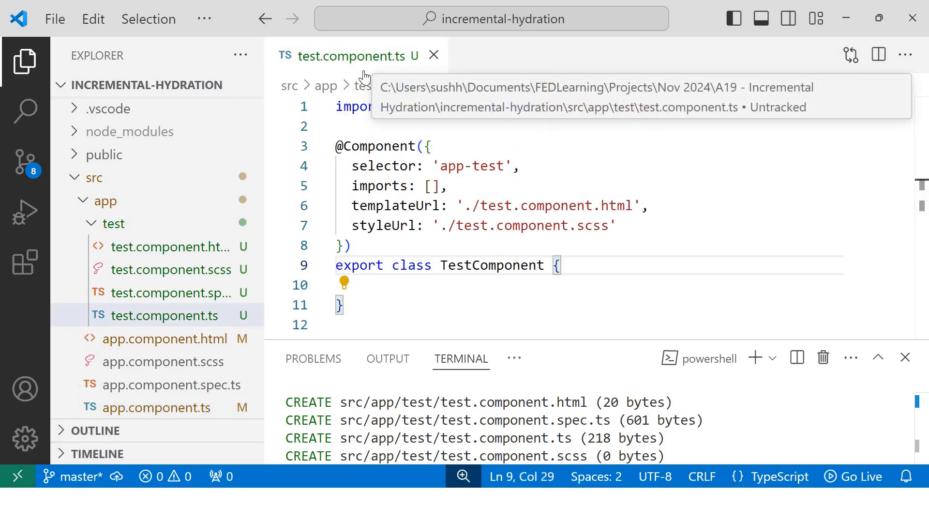
left_click(164, 337)
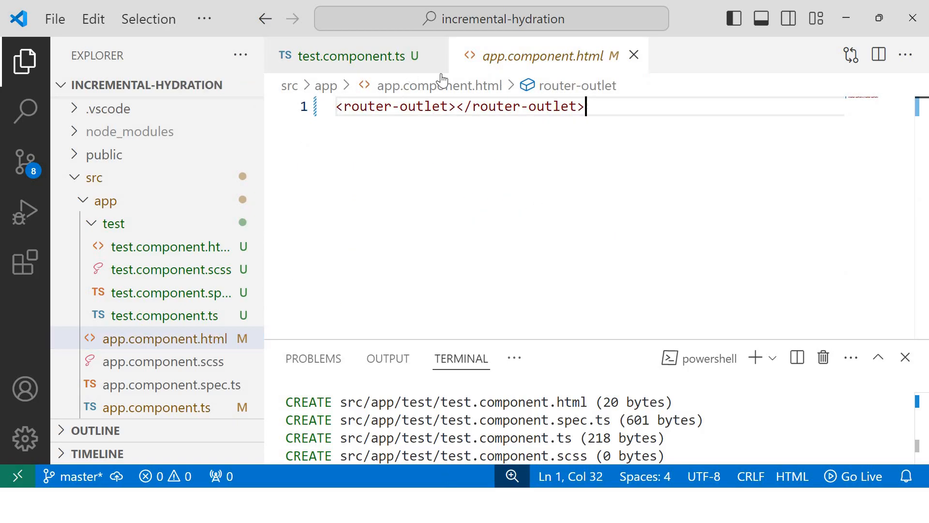
left_click(346, 55)
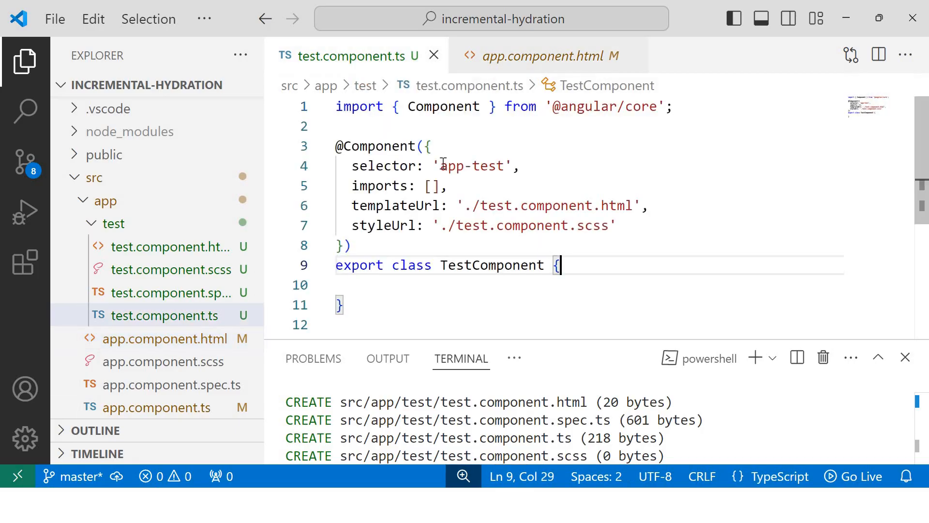
double_click(471, 166)
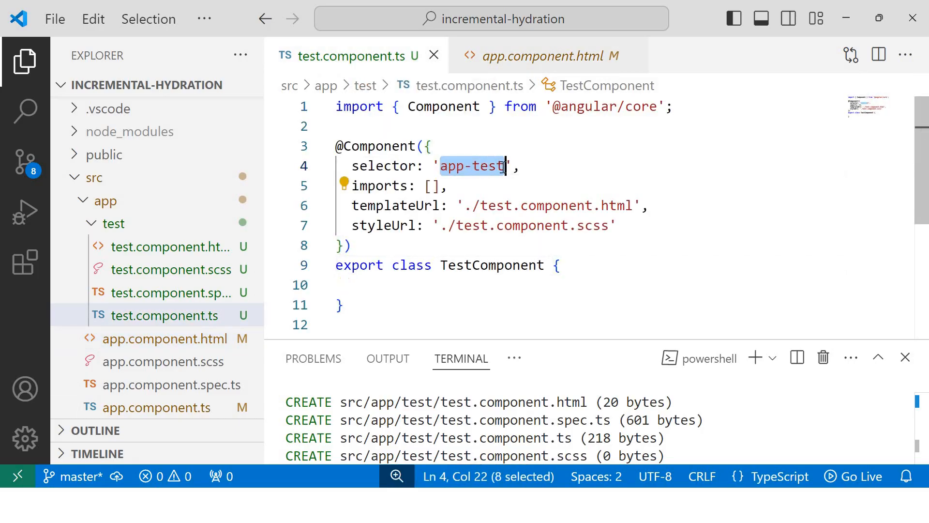
left_click(548, 55)
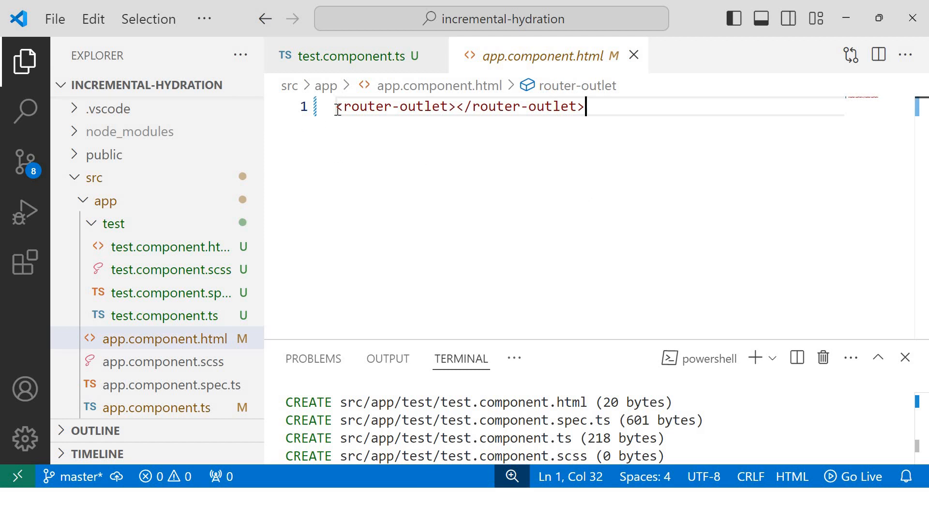
Insert an <app-test></app-test> element above the router-outlet in app.component.html.
key("Enter")
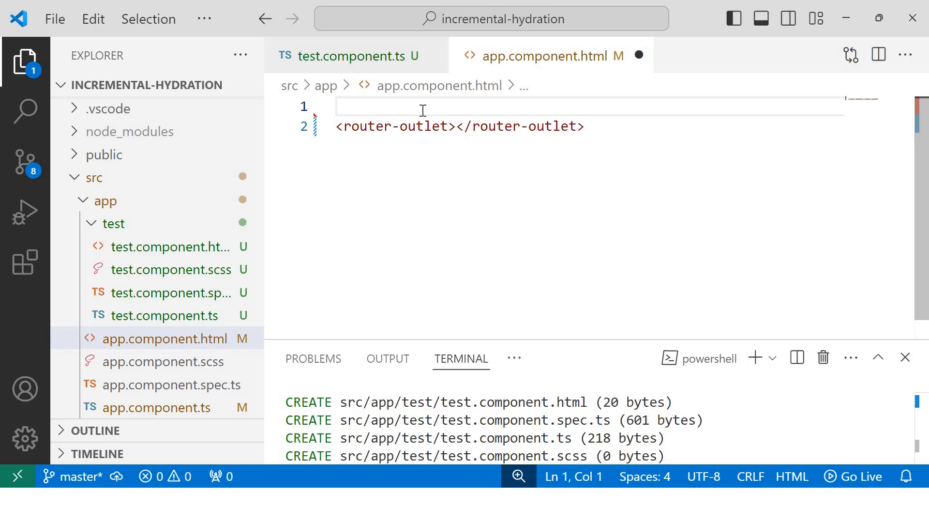
type("app-test></app-test>")
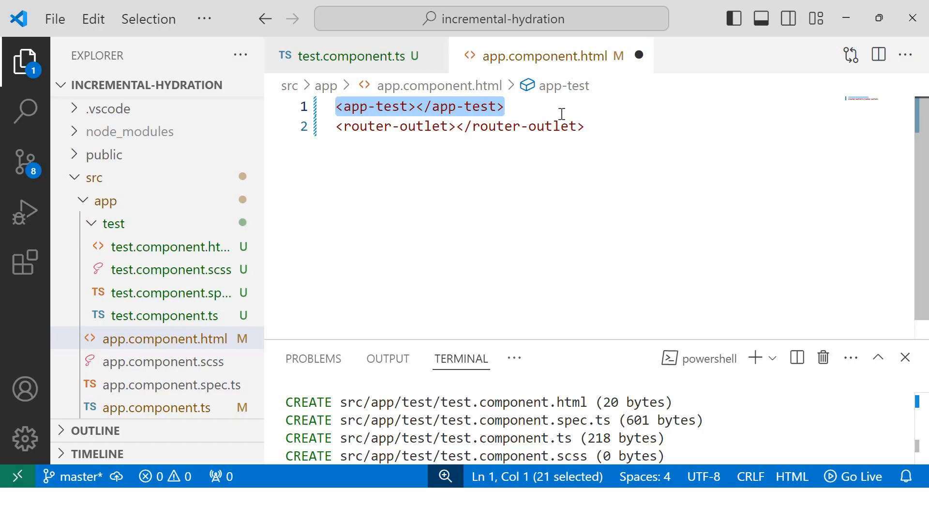
mouse_move(530, 163)
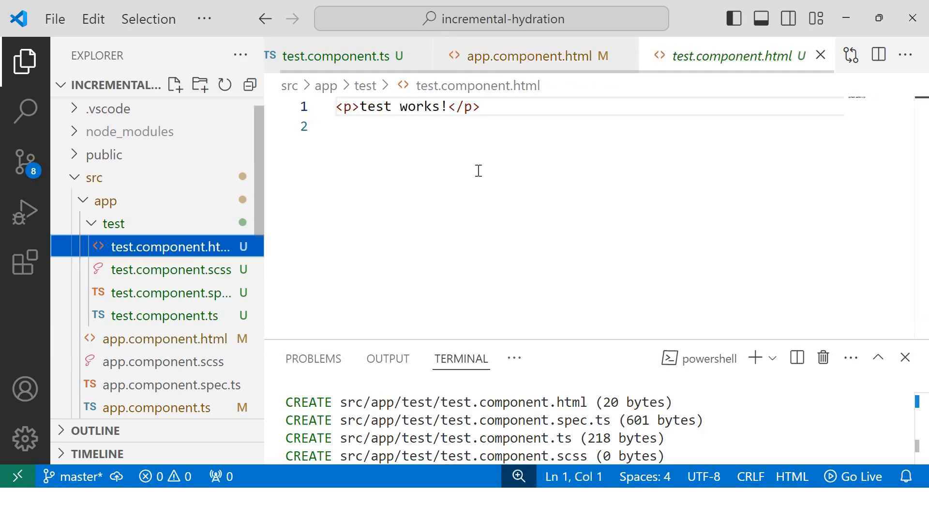
Replace 'test works!' with 'This is Test Component' in test.component.html.
left_click(349, 125)
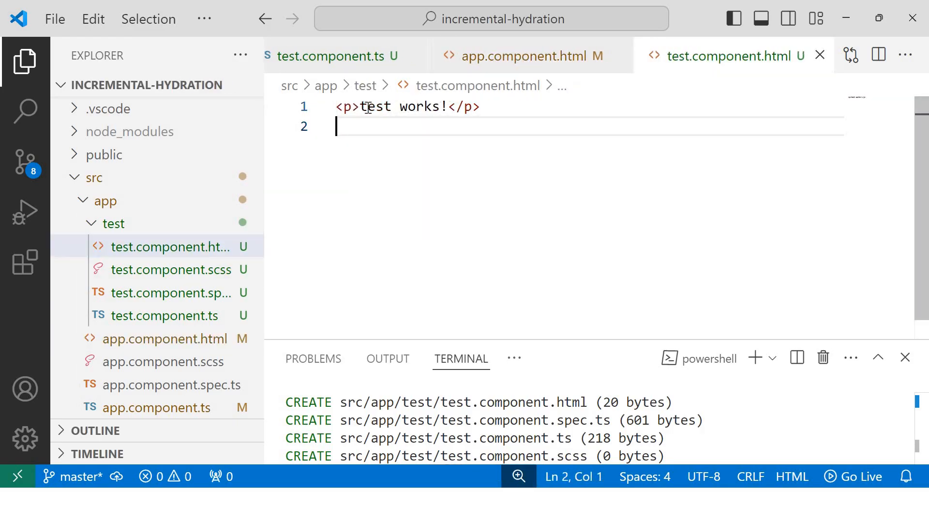
type("This is Te")
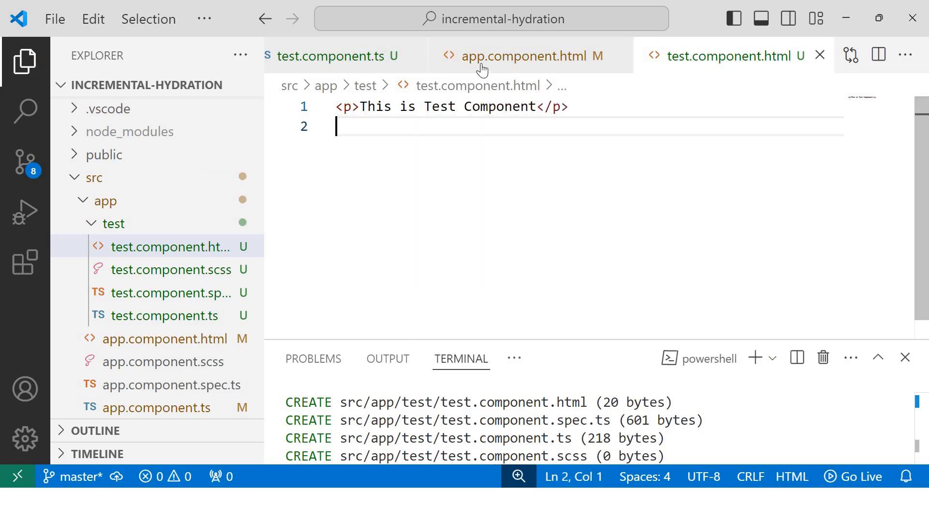
left_click(529, 55)
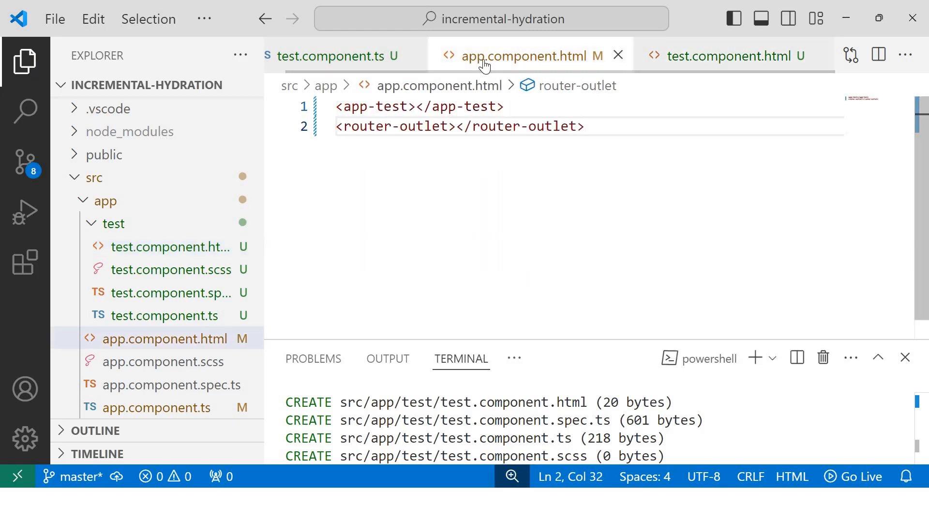
Add a first-line h1 heading 'This is App component' in app.component.html.
left_click(584, 126)
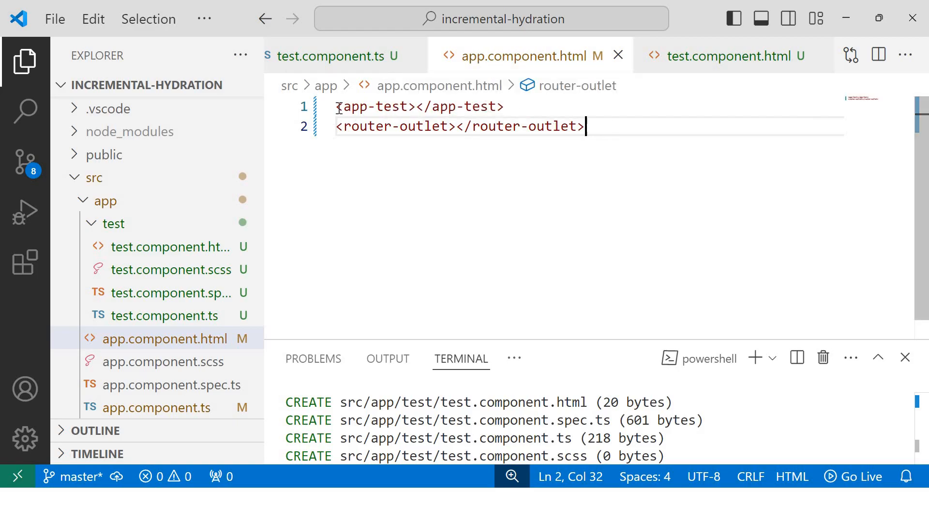
key("Enter")
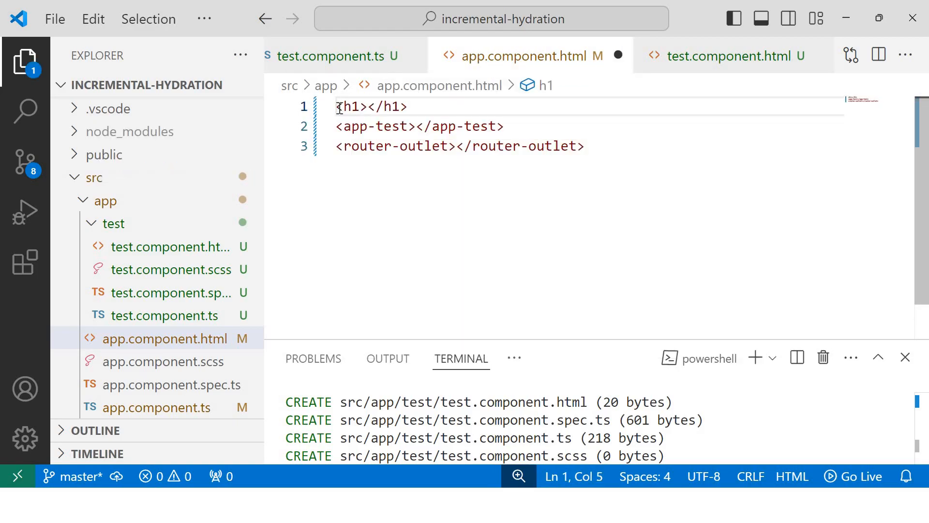
type("This")
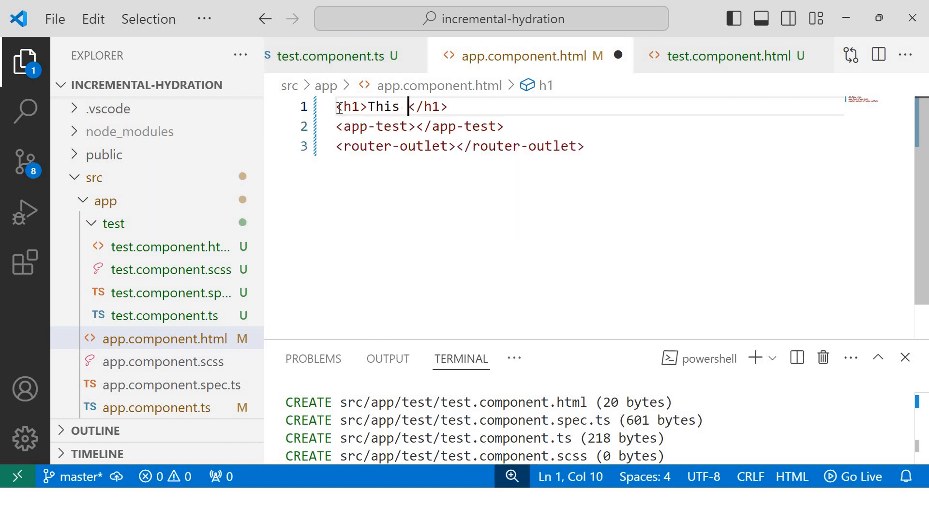
type("is")
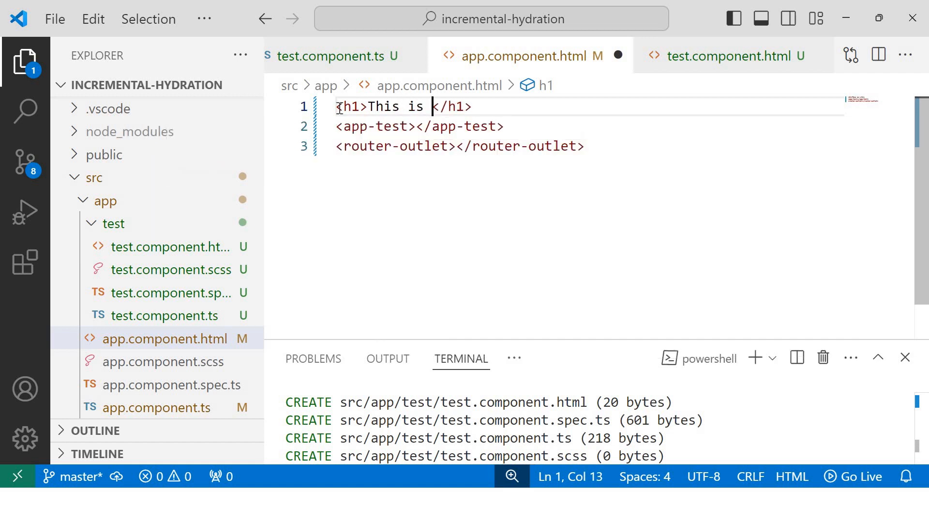
type("App ci")
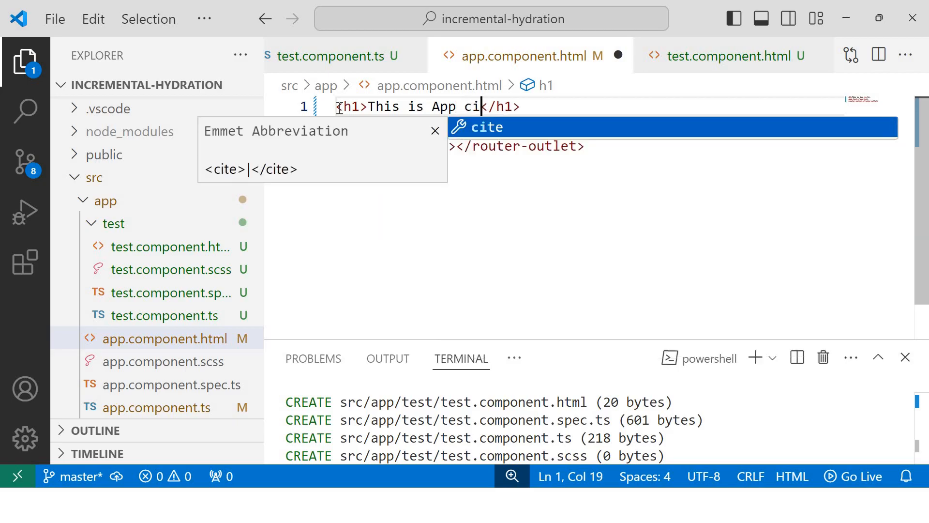
type("component")
type("<app-test></app-test>")
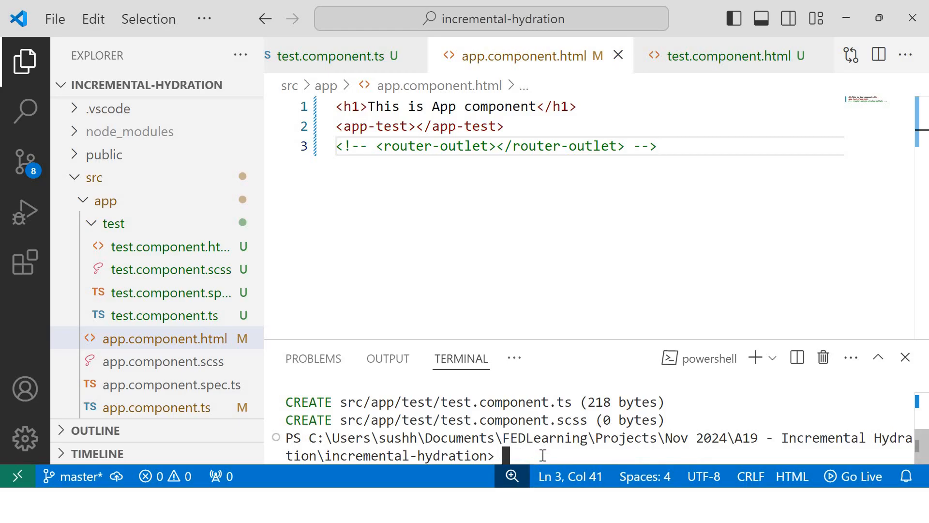
Start the dev server with ng s and add TestComponent to AppComponent's imports.
type("ng s")
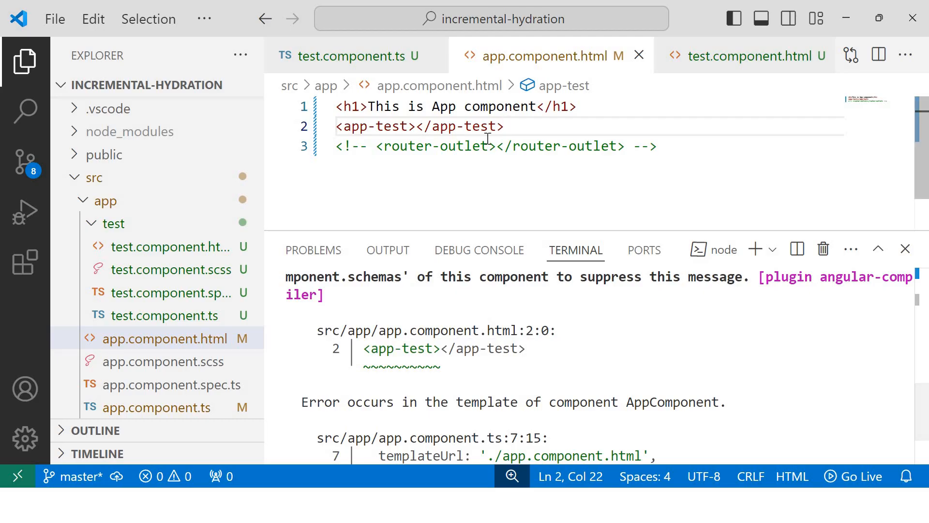
left_click(504, 126)
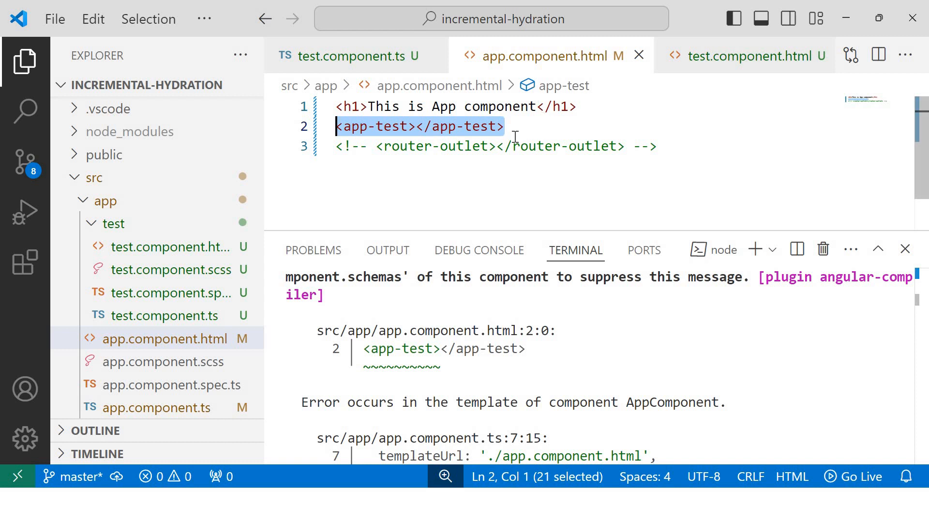
mouse_move(345, 179)
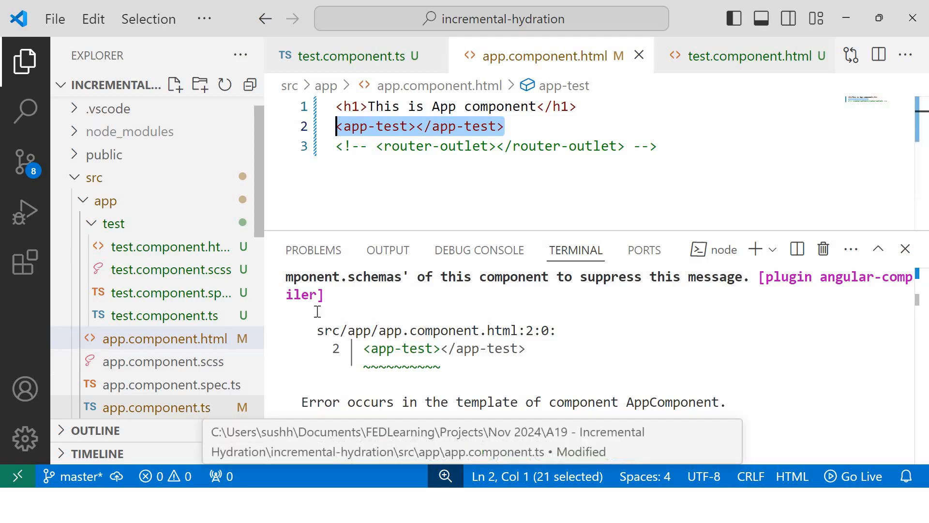
left_click(155, 407)
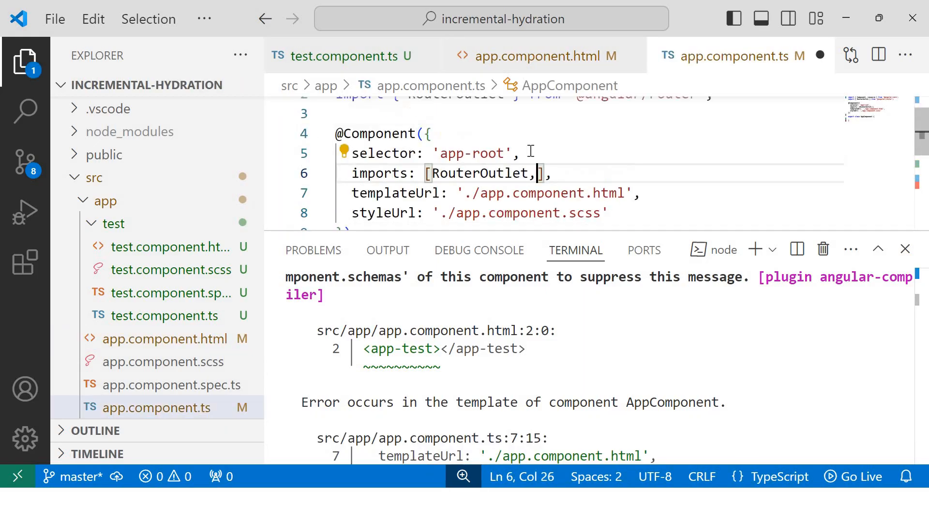
type("tes")
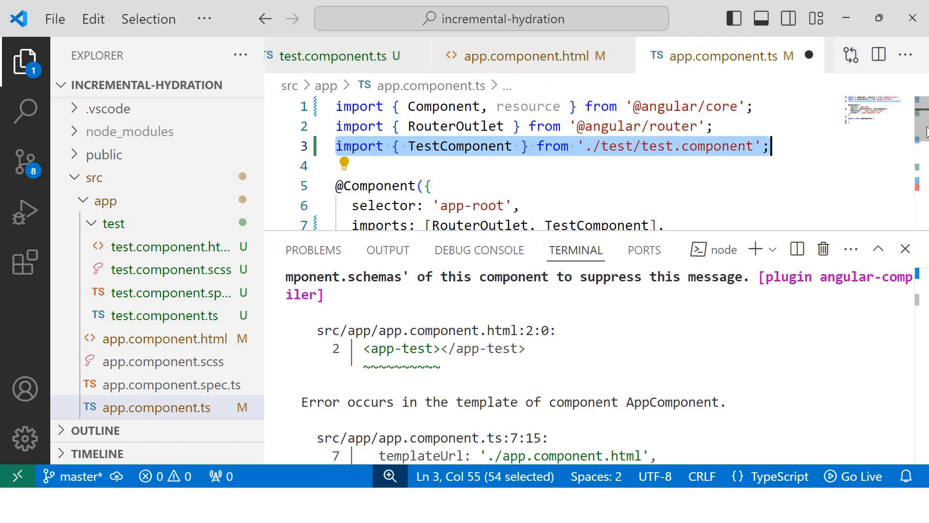
scroll("down", 3)
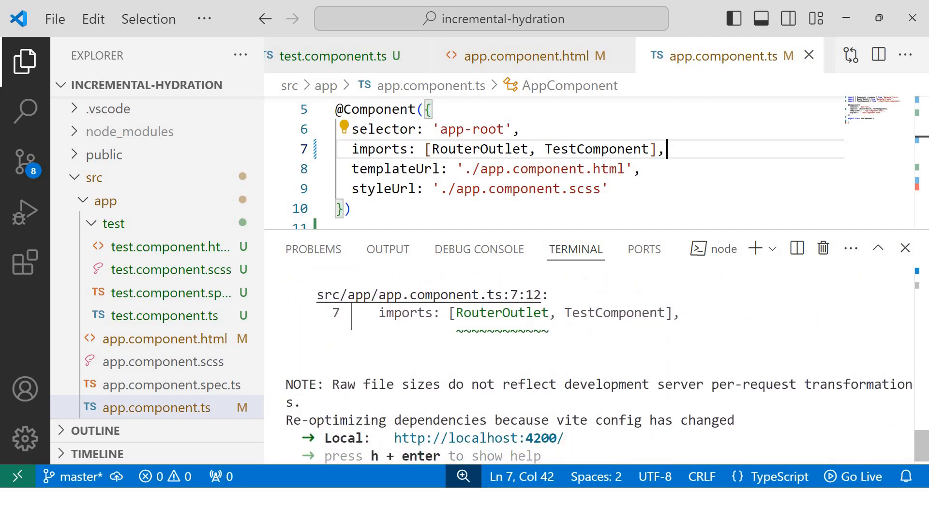
Delete RouterOutlet from the AppComponent imports array.
double_click(479, 148)
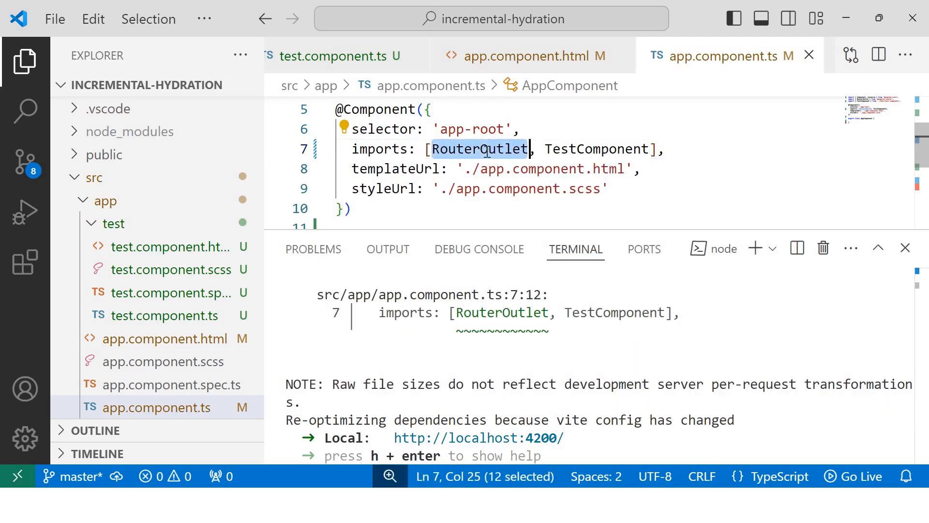
key("Delete")
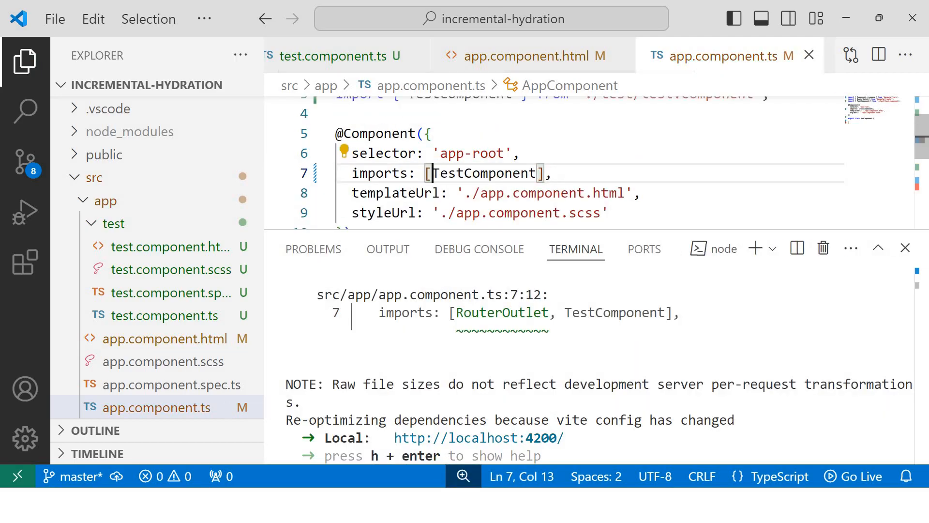
mouse_move(917, 492)
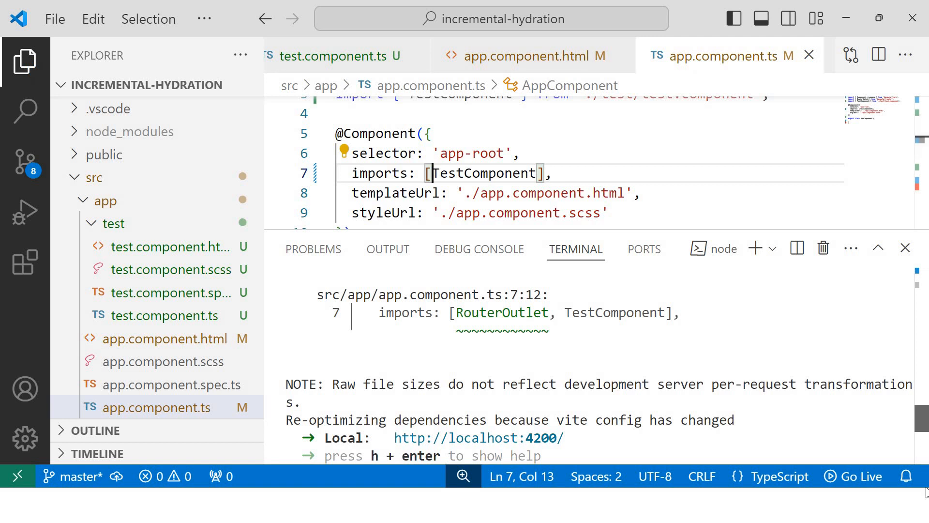
scroll("down", 3)
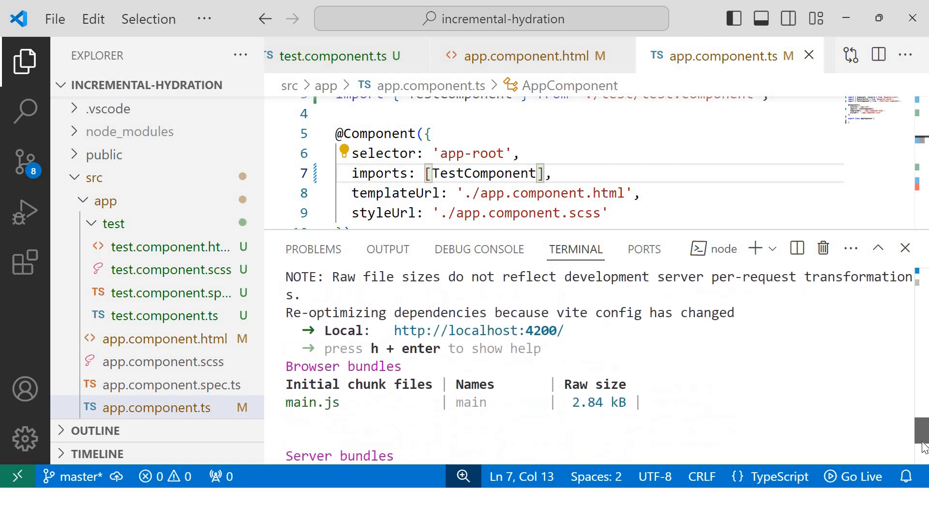
scroll("down", 3)
type("local")
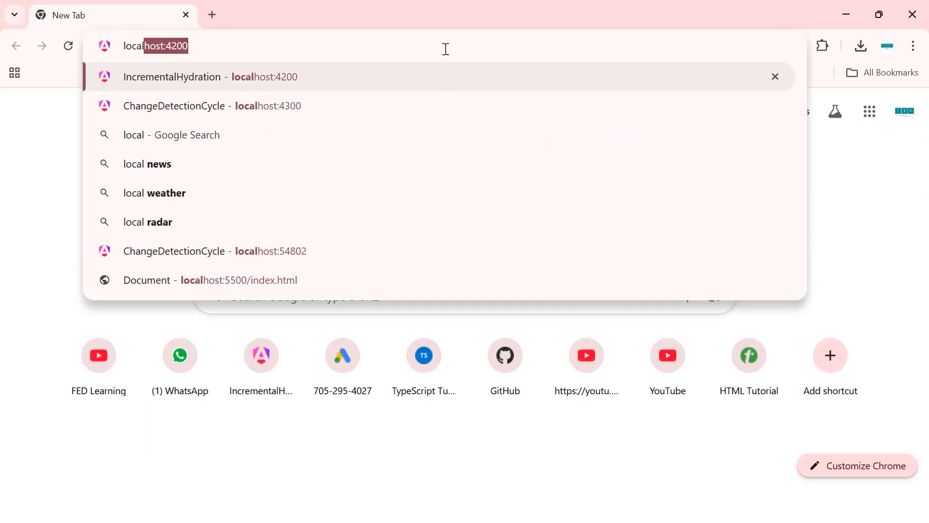
Load localhost:4200 in Chrome to confirm both component texts render.
left_click(211, 77)
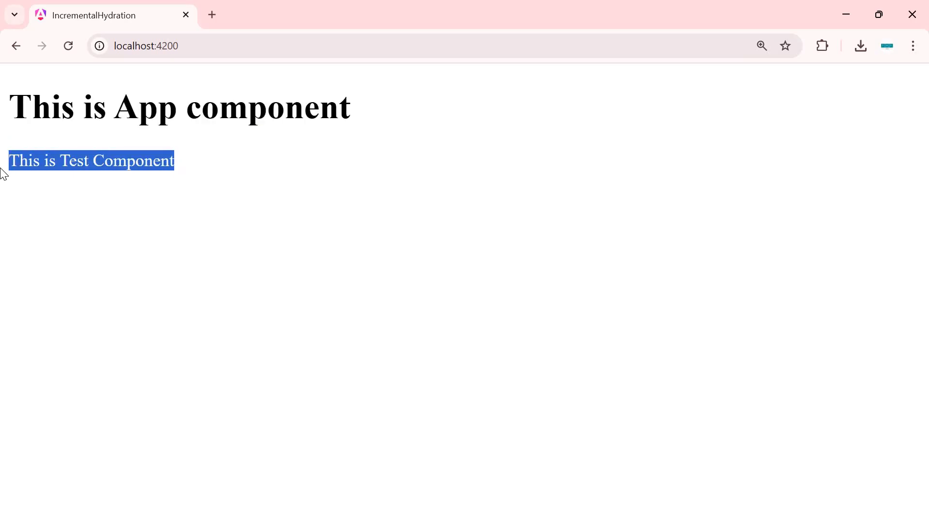
left_click(499, 163)
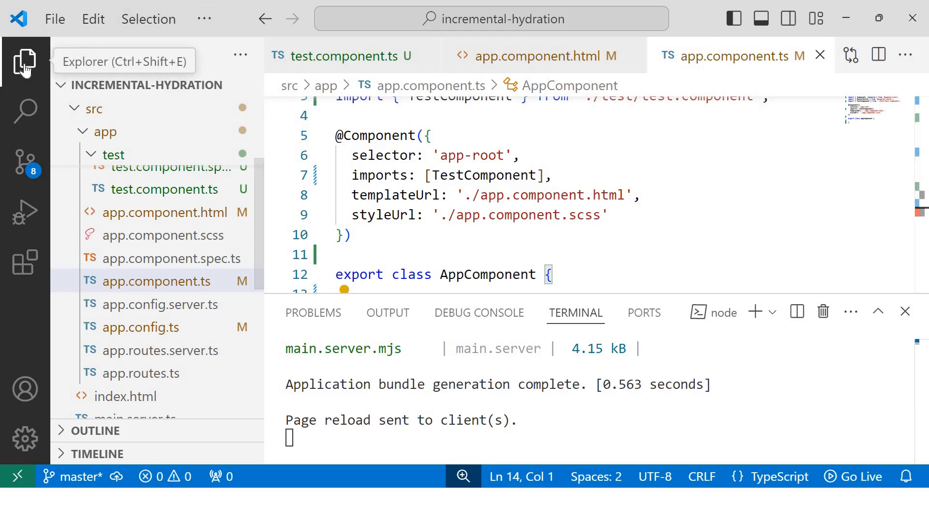
Hide the Explorer sidebar and declare isLogin : boolean = true in AppComponent.
left_click(24, 61)
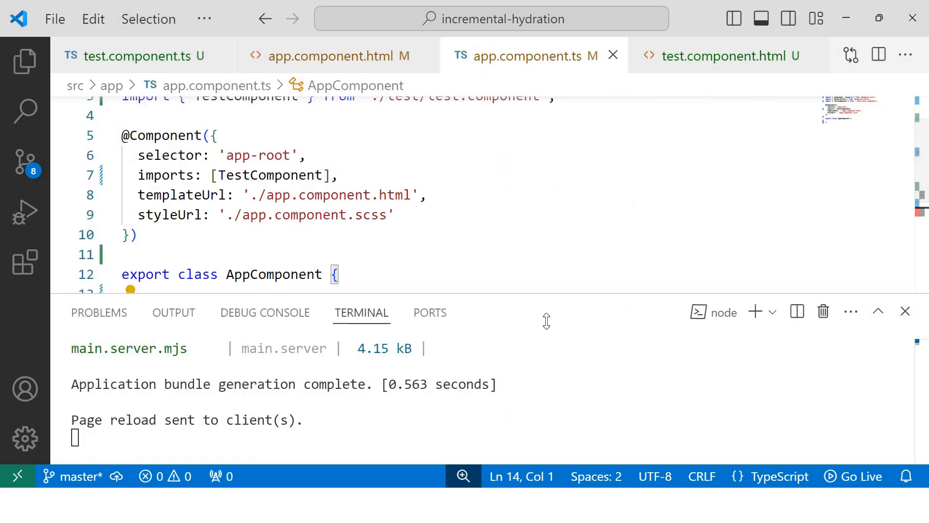
mouse_move(338, 55)
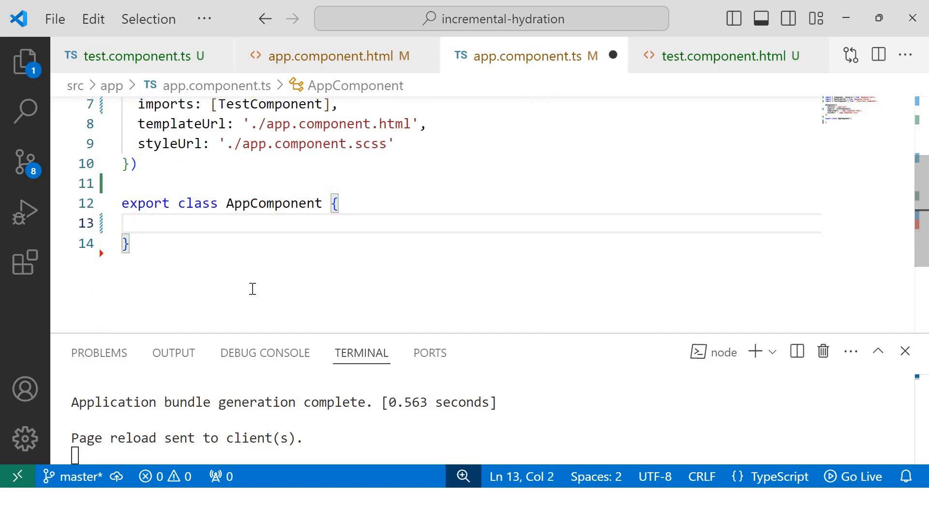
type("isLogin")
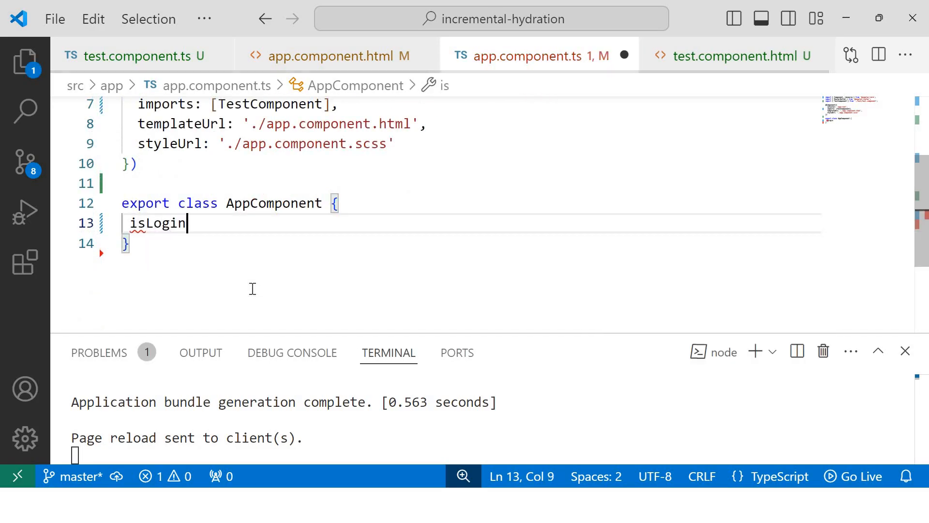
type(": boolean")
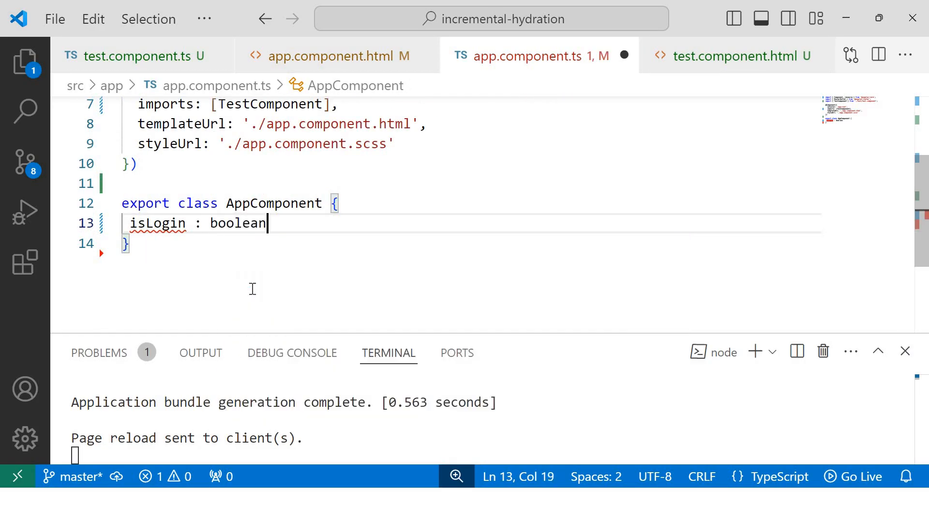
type("= true;")
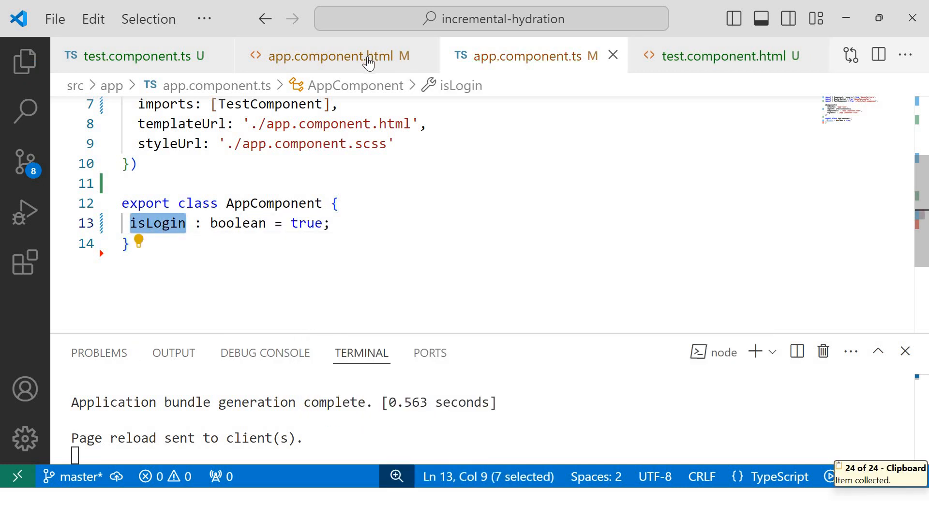
Add *ngIf="isLogin" to the h1 in app.component.html and save.
left_click(335, 56)
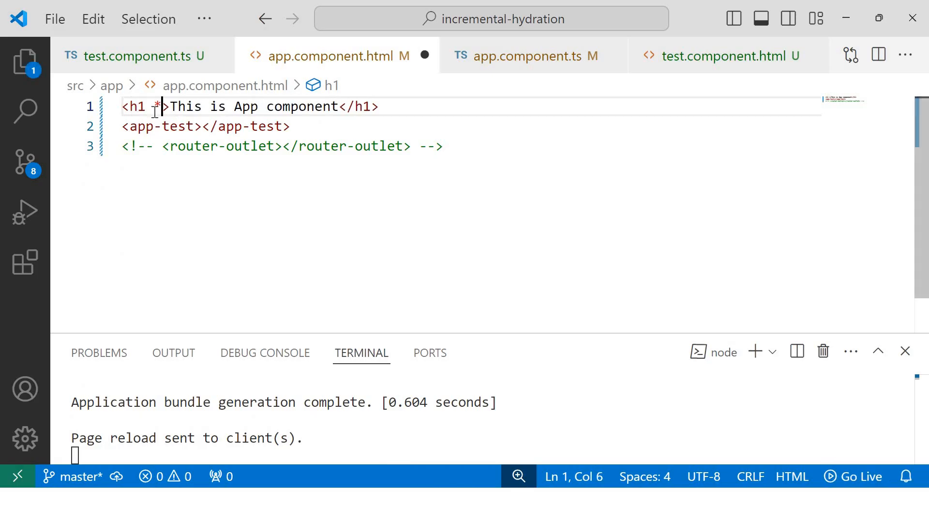
type("ngIf=\"isLogin")
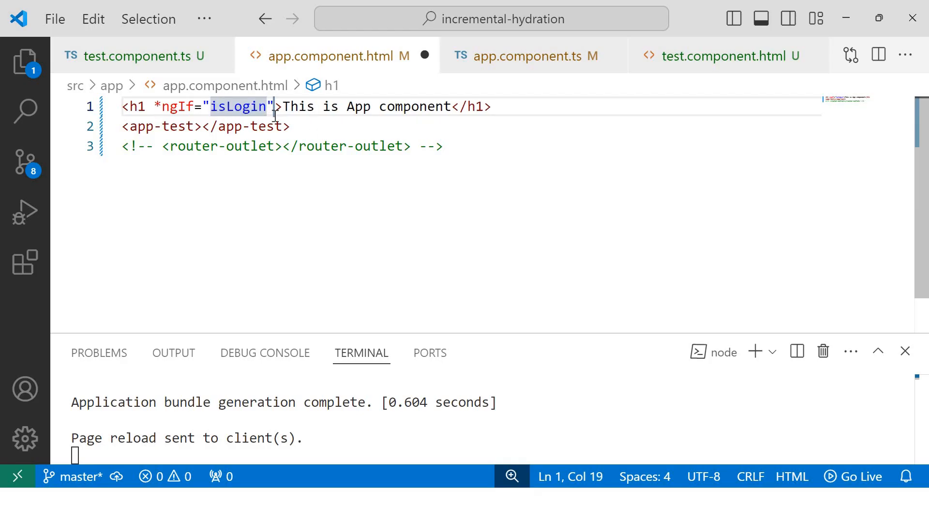
mouse_move(600, 153)
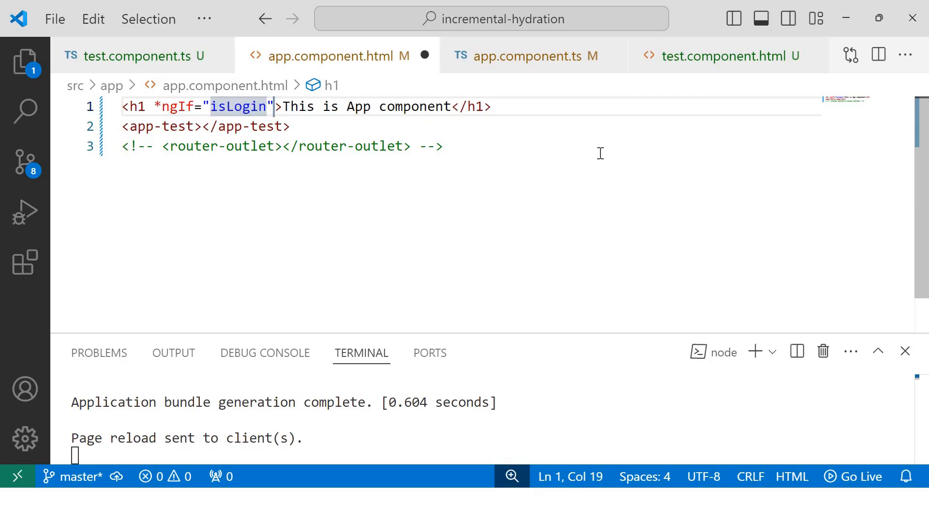
left_click(442, 145)
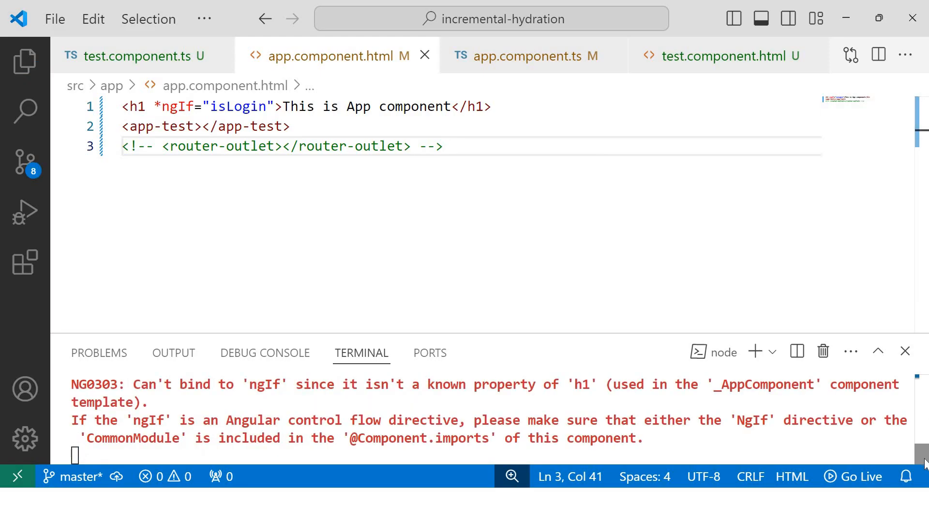
left_click(443, 146)
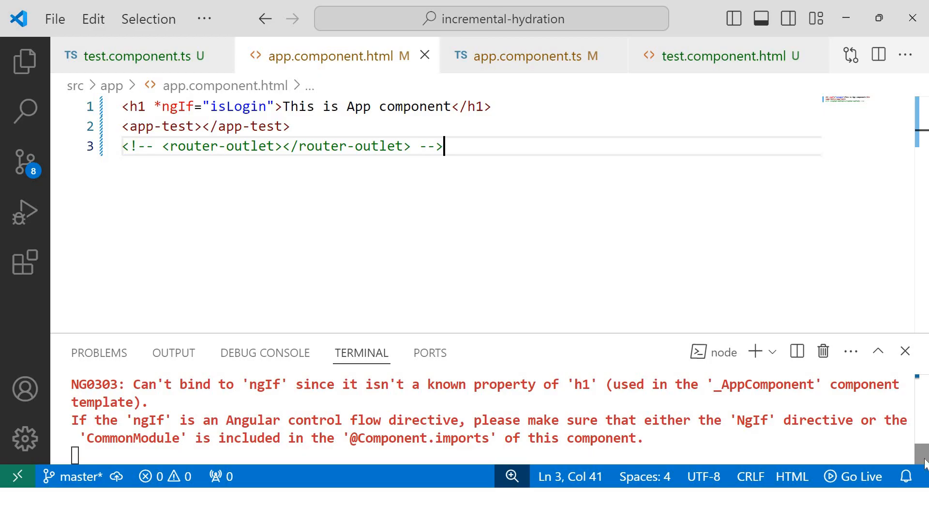
mouse_move(518, 69)
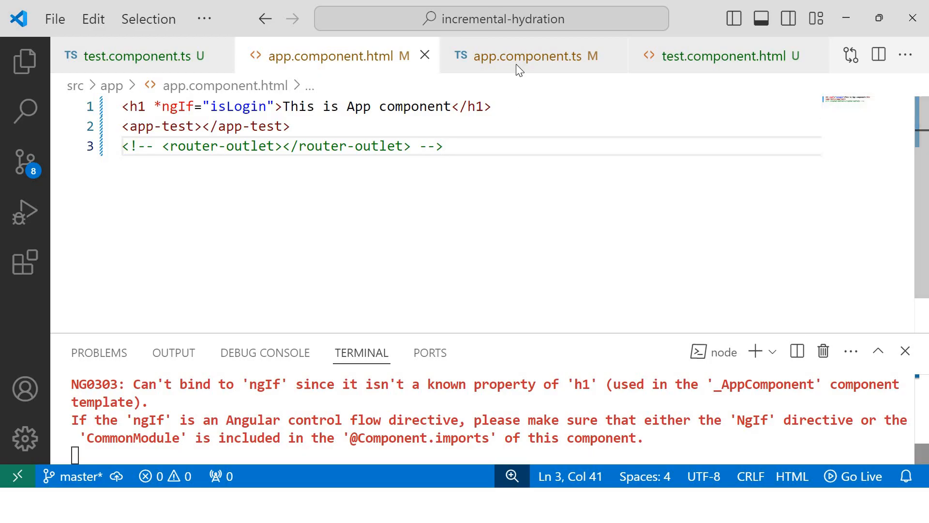
left_click(534, 55)
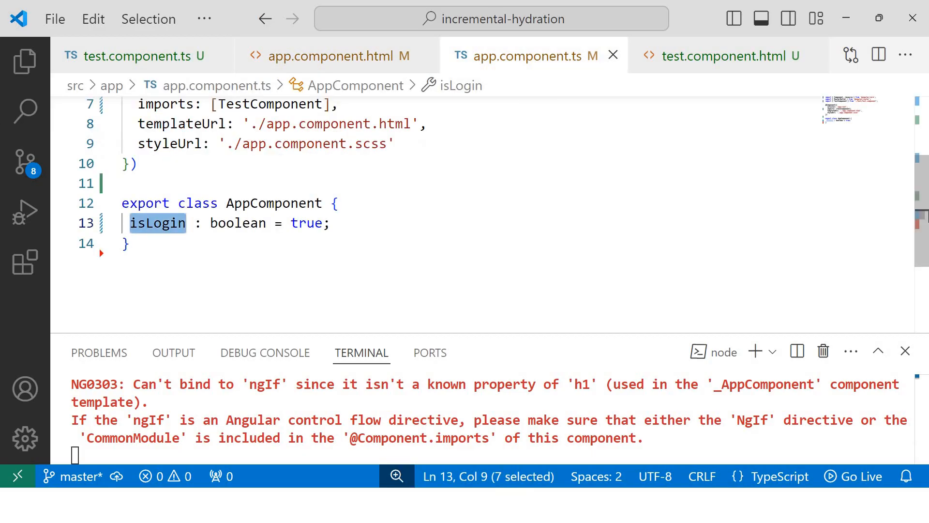
scroll("up", 3)
type(",CommonModule")
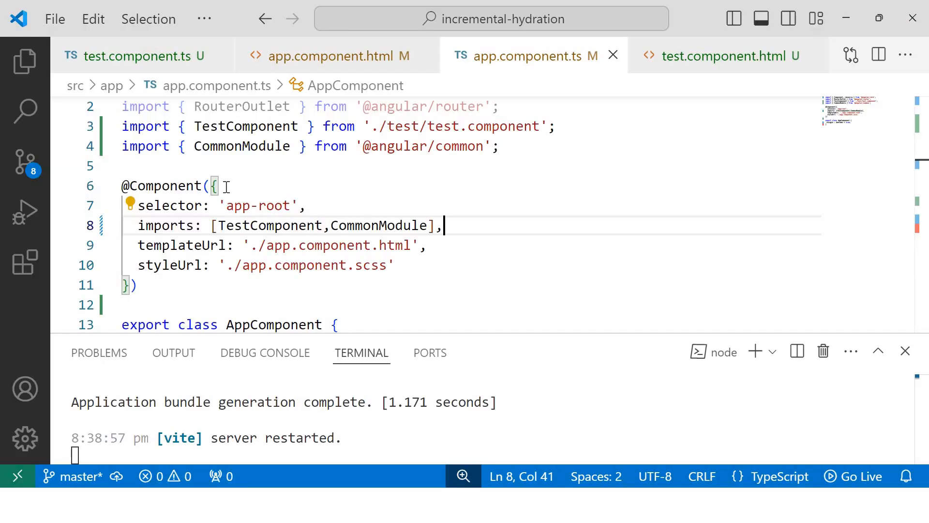
mouse_move(346, 56)
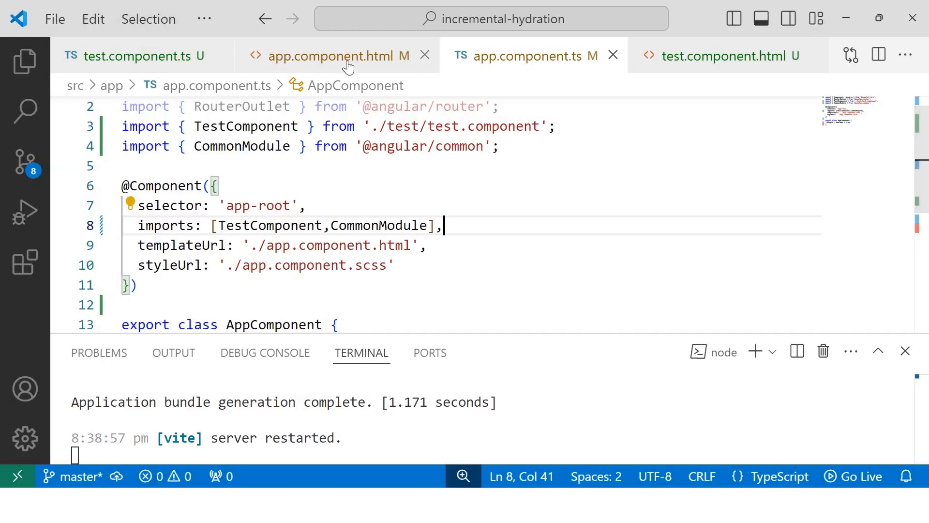
left_click(336, 56)
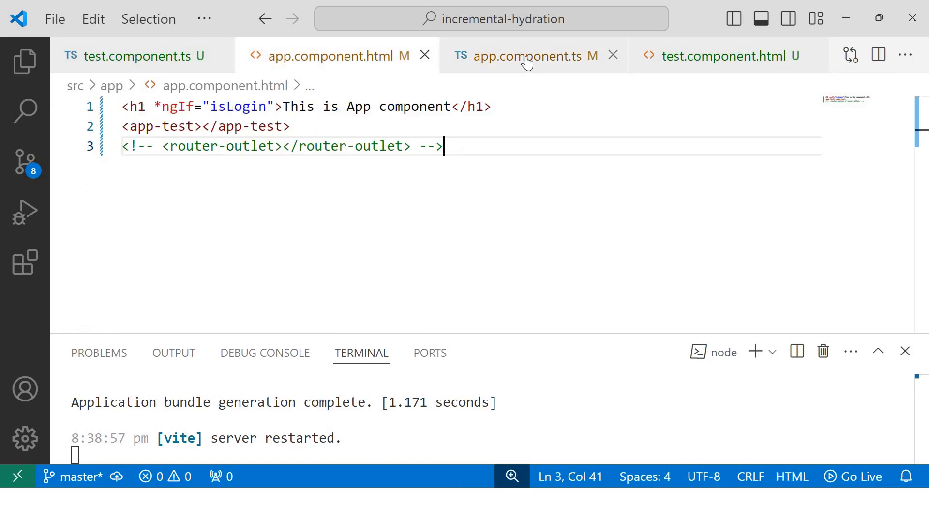
left_click(532, 55)
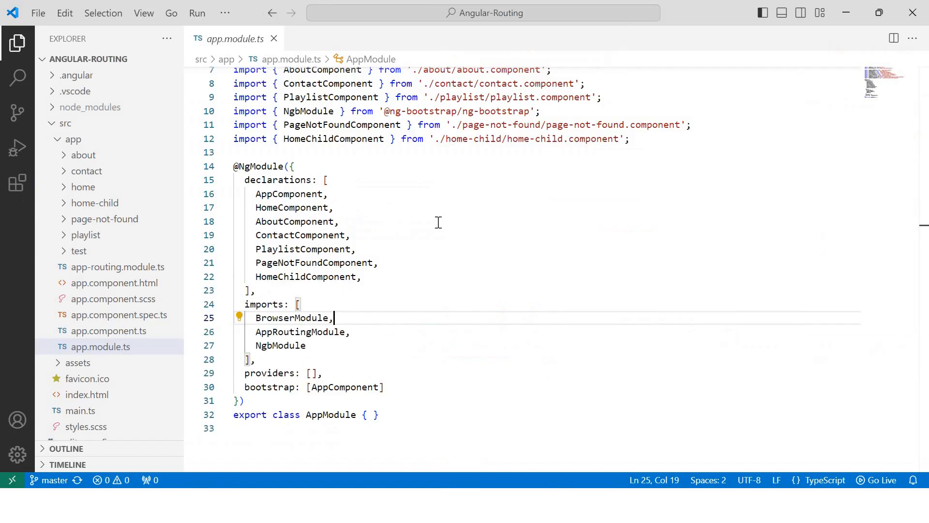
mouse_move(319, 243)
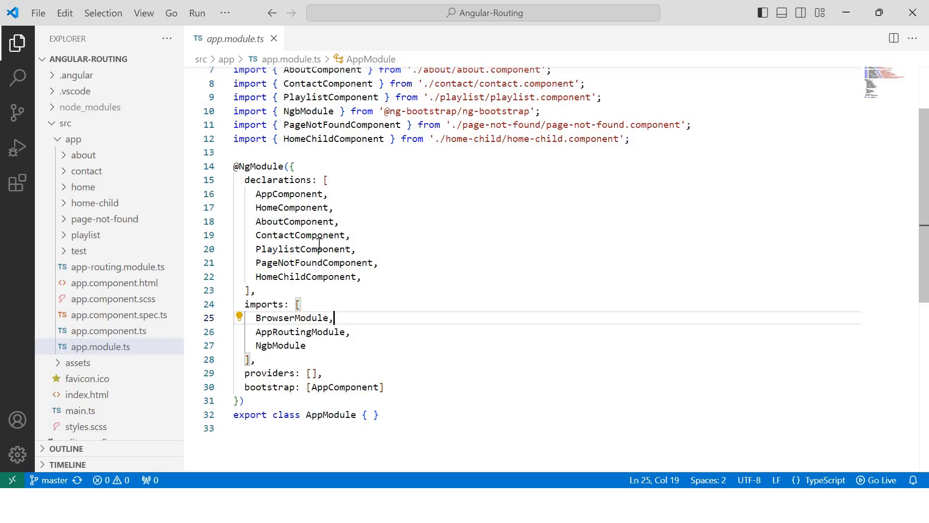
mouse_move(266, 289)
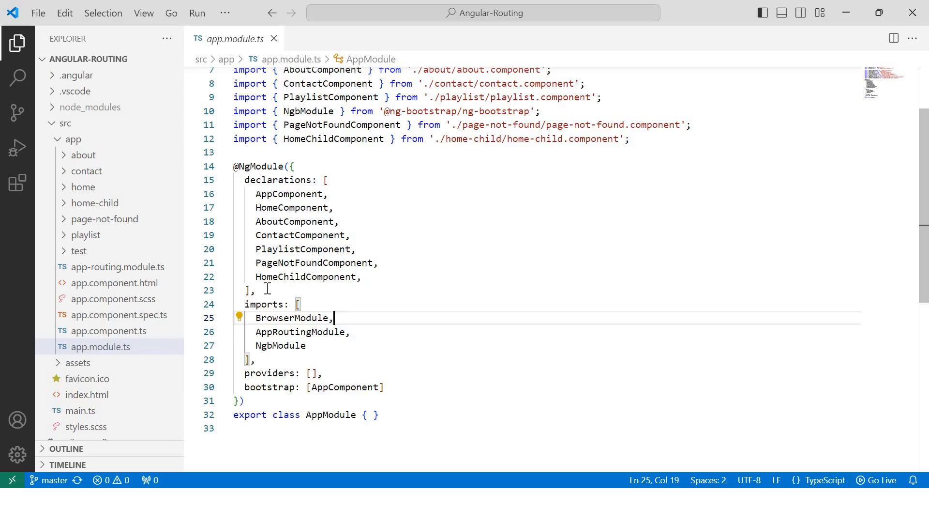